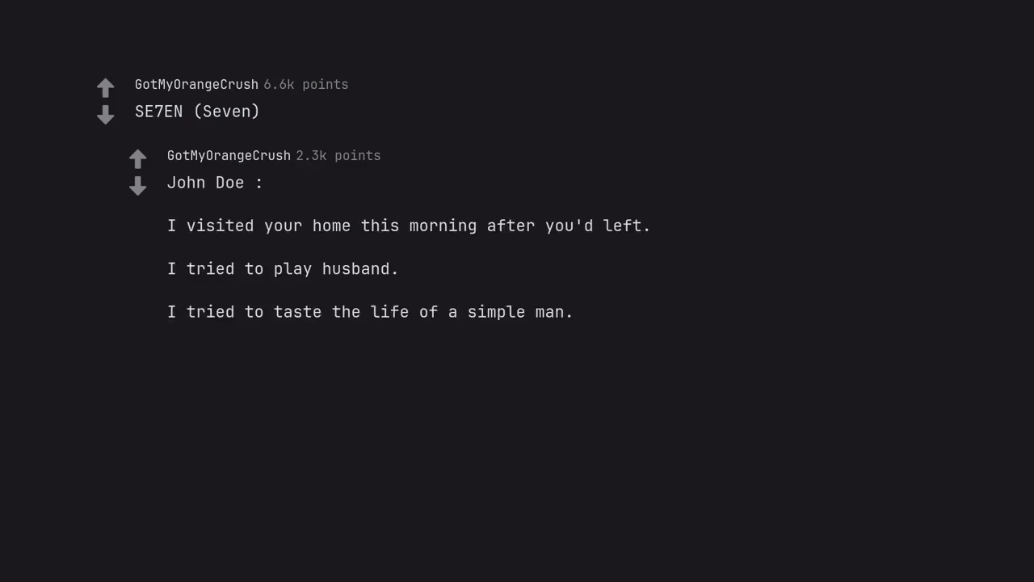
text(It didn't work out,)
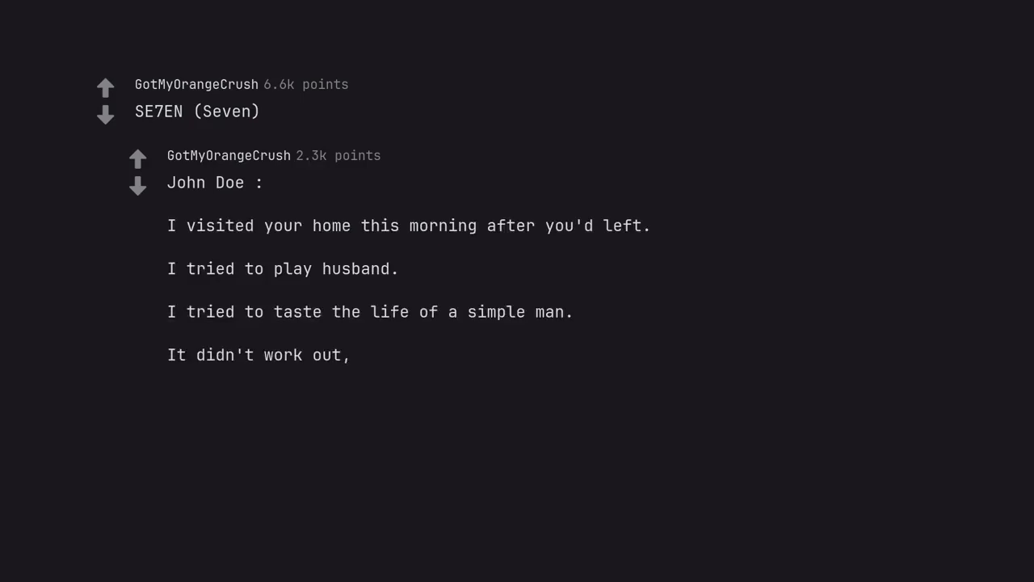